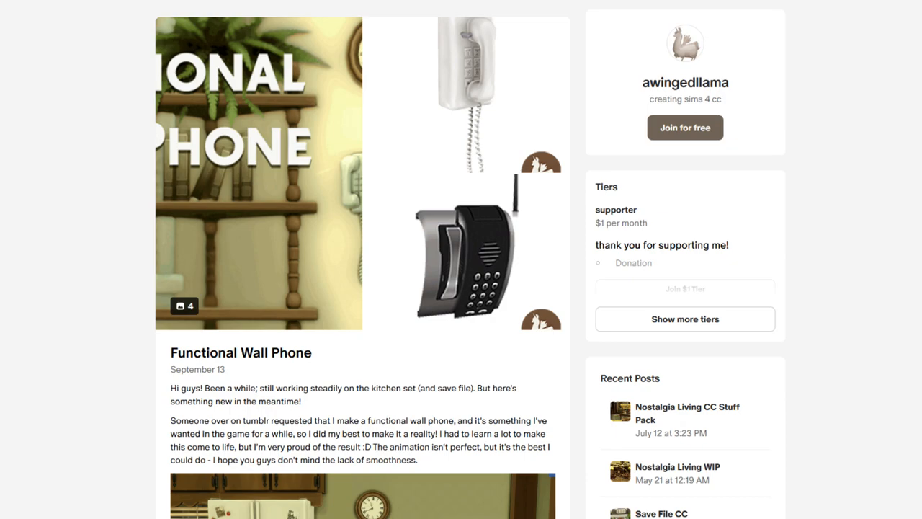
Step: Narrow the build catalog to one category to find the wall phone
{"action": "scroll", "scroll_direction": "down", "scroll_amount": 3}
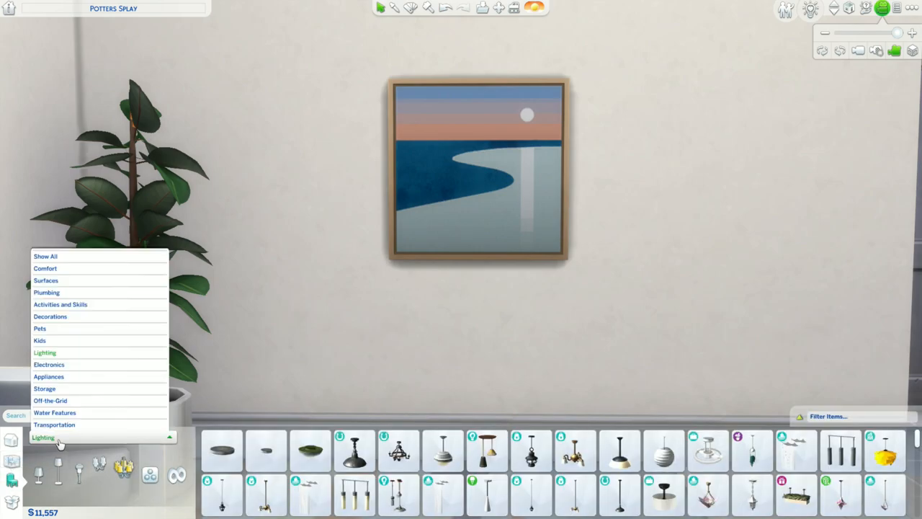
{"action": "left_click", "coordinate": [49, 363]}
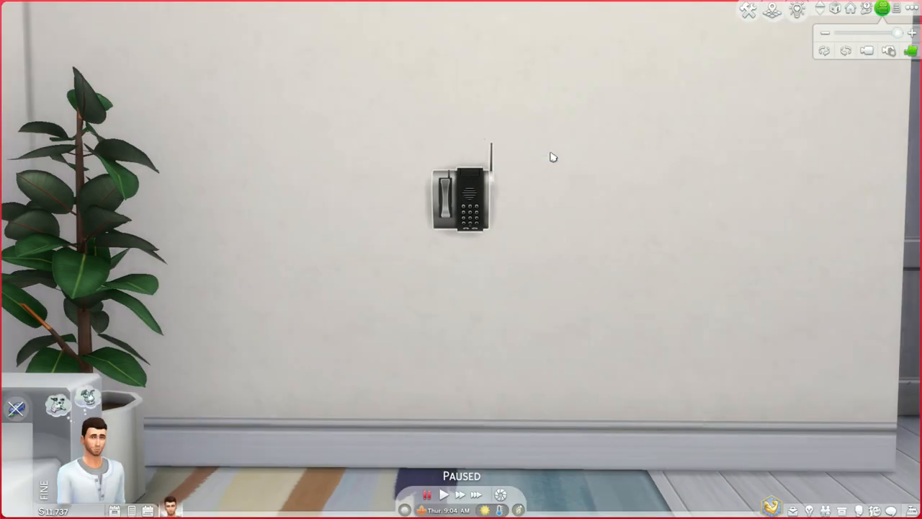
{"action": "left_click", "coordinate": [464, 194]}
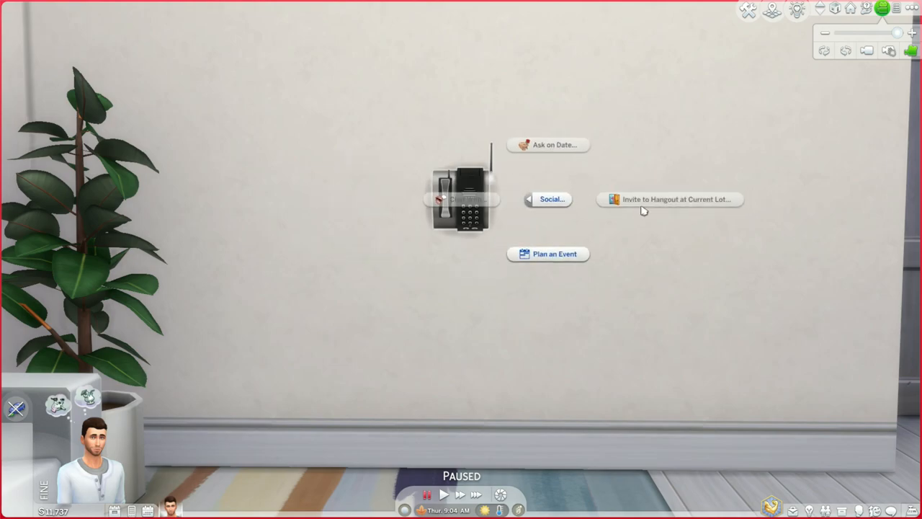
{"action": "left_click", "coordinate": [552, 199]}
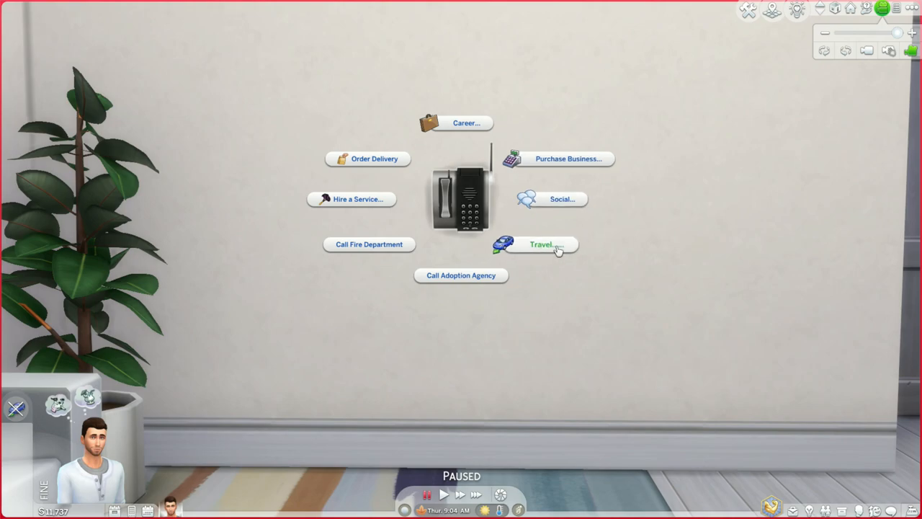
{"action": "left_click", "coordinate": [542, 245]}
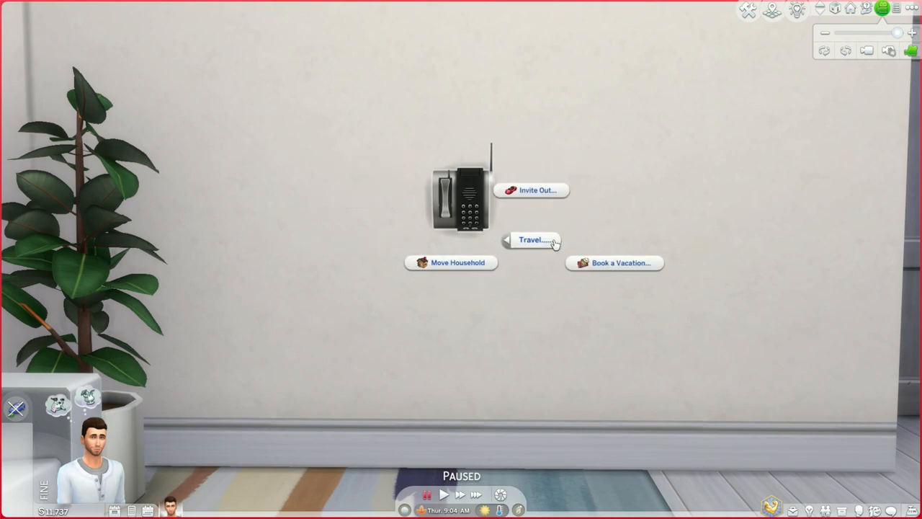
{"action": "mouse_move", "coordinate": [508, 263]}
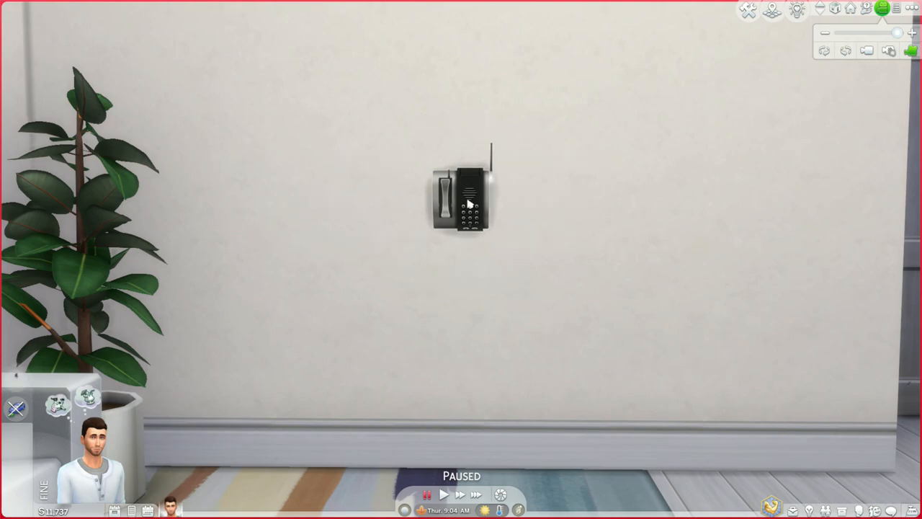
{"action": "mouse_move", "coordinate": [374, 167]}
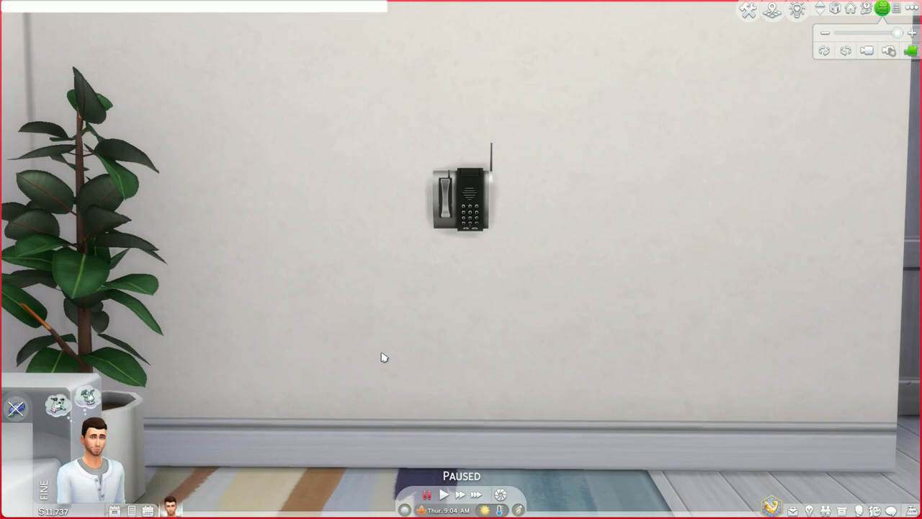
Step: Enter 'testingcheats true' in the cheat console to enable testing cheats
{"action": "type", "text": "testingche"}
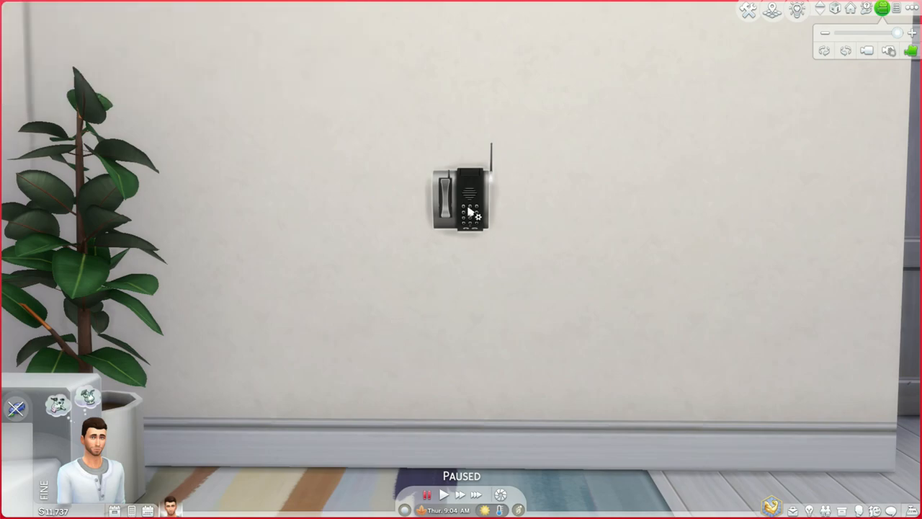
Step: Enable Phone Calls on the wall phone via its debug menu, then accept the incoming call
{"action": "right_click", "coordinate": [468, 199]}
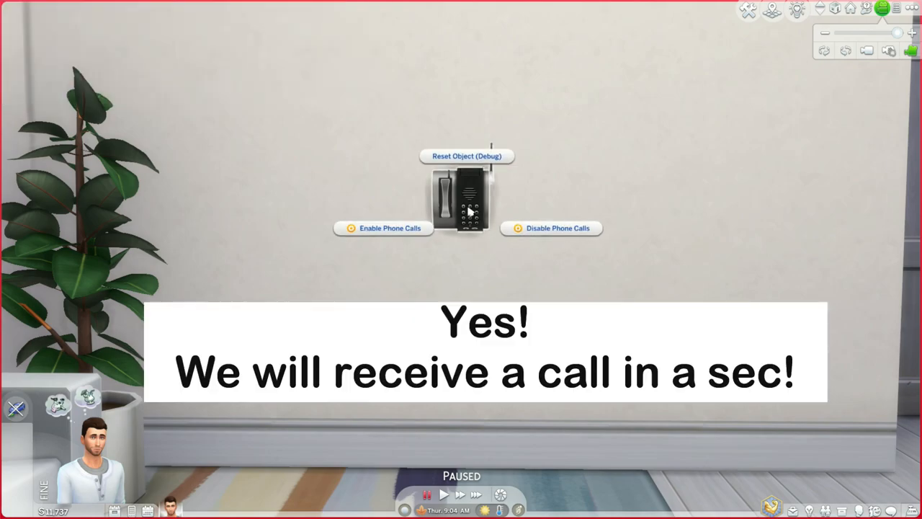
{"action": "left_click", "coordinate": [389, 227]}
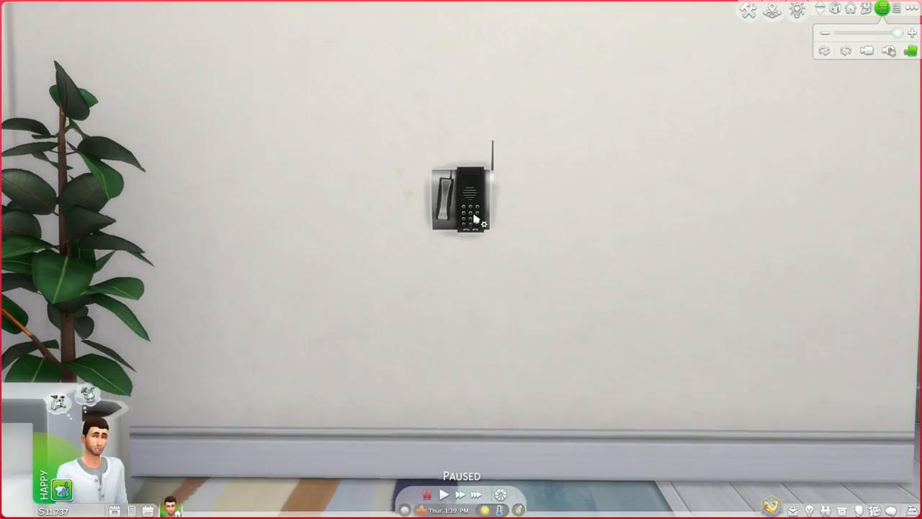
{"action": "left_click", "coordinate": [464, 202]}
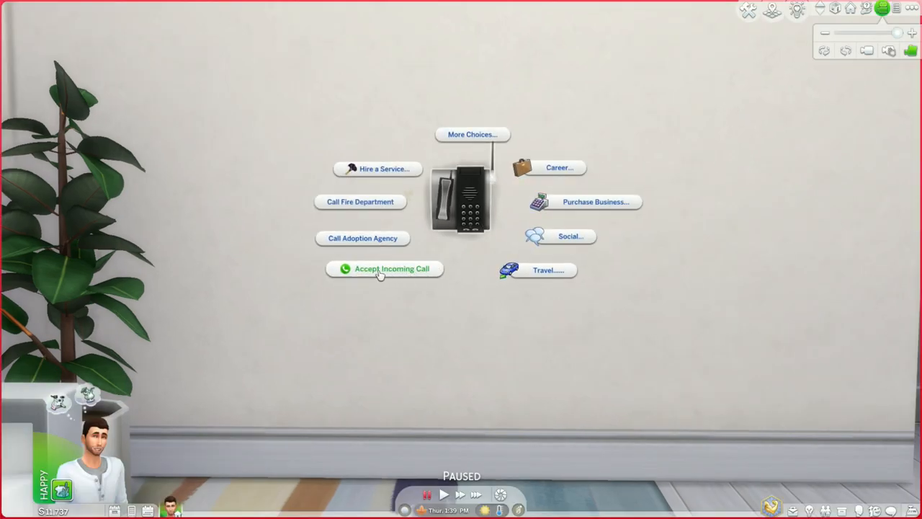
{"action": "left_click", "coordinate": [383, 269]}
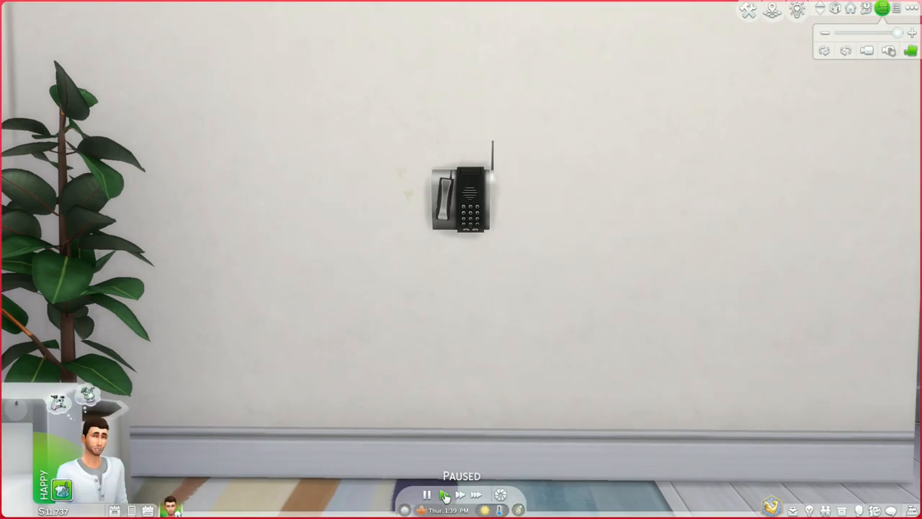